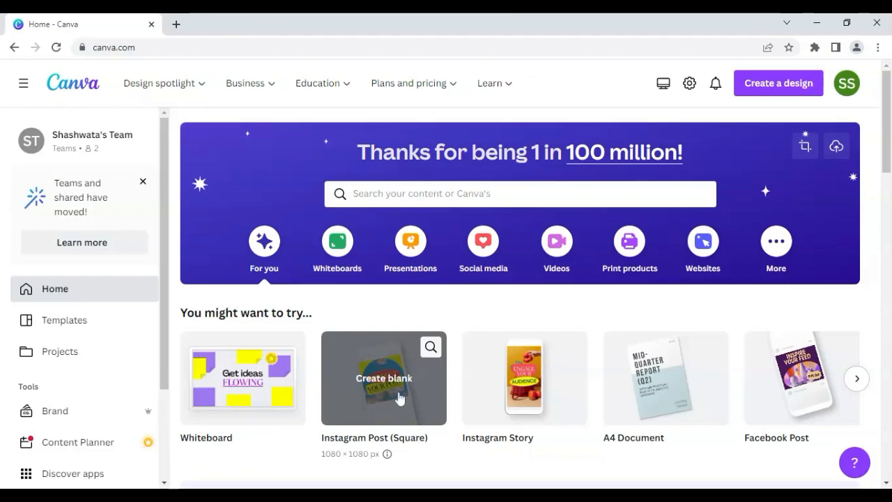
Step: Create a blank Instagram Post (Square) design from the Canva home page
{"action": "left_click", "coordinate": [383, 377]}
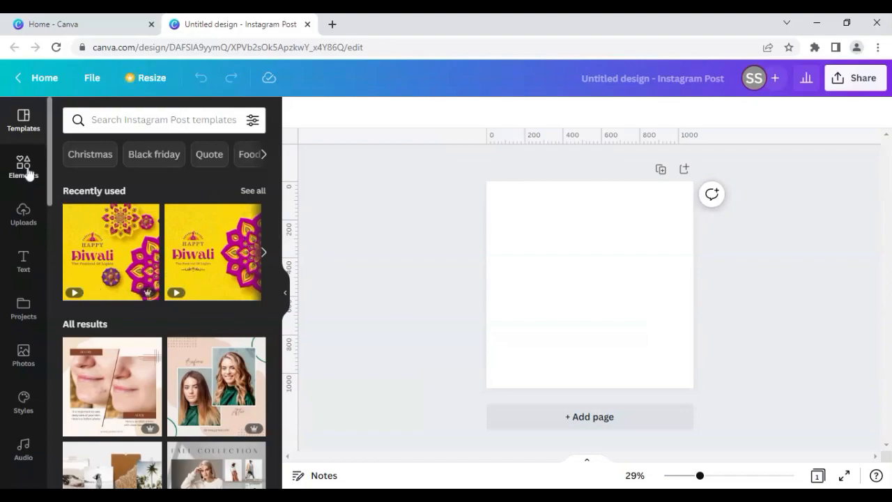
Step: Search the Elements library for set:nAE_HMvLF5c to show the red live-stream graphics
{"action": "left_click", "coordinate": [23, 167]}
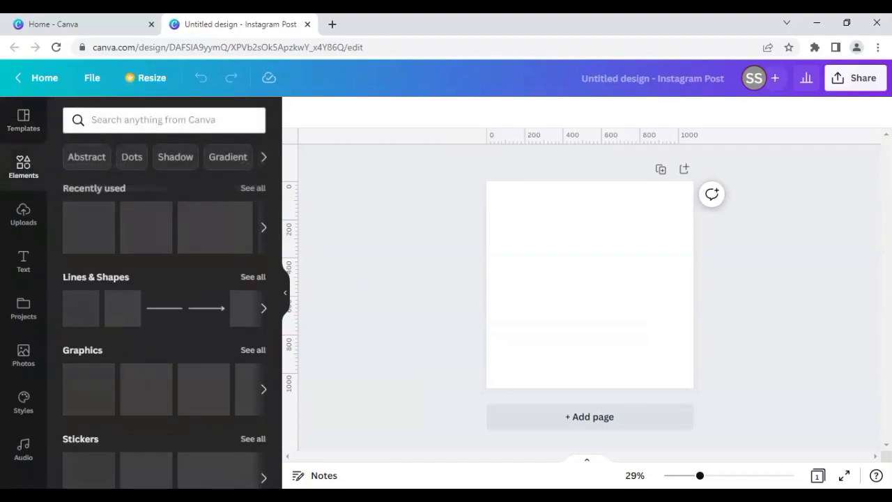
{"action": "left_click", "coordinate": [163, 119]}
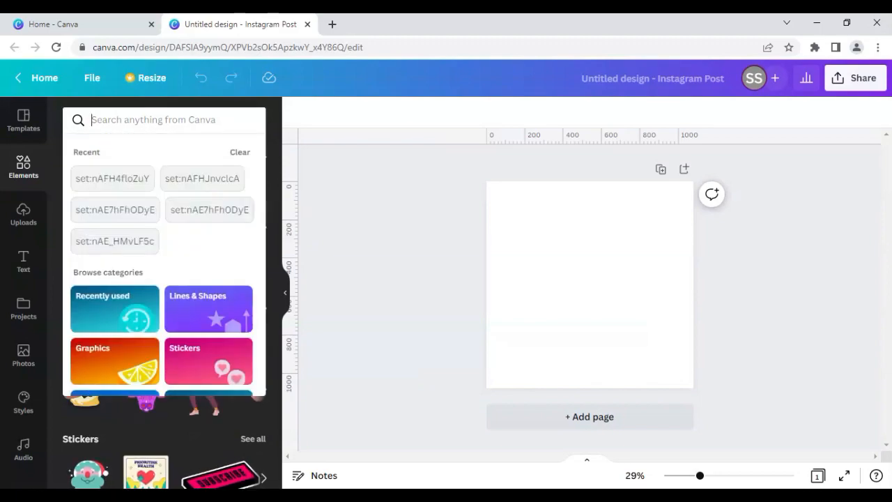
{"action": "type", "text": "set"}
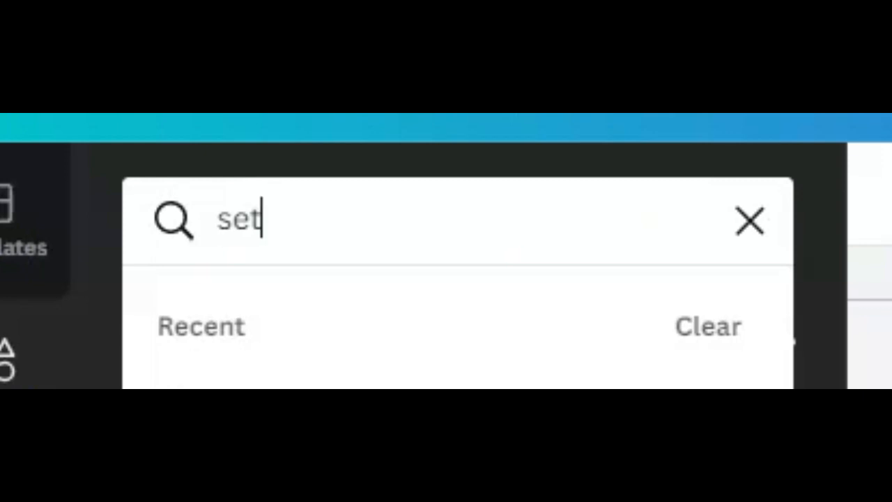
{"action": "type", "text": ":"}
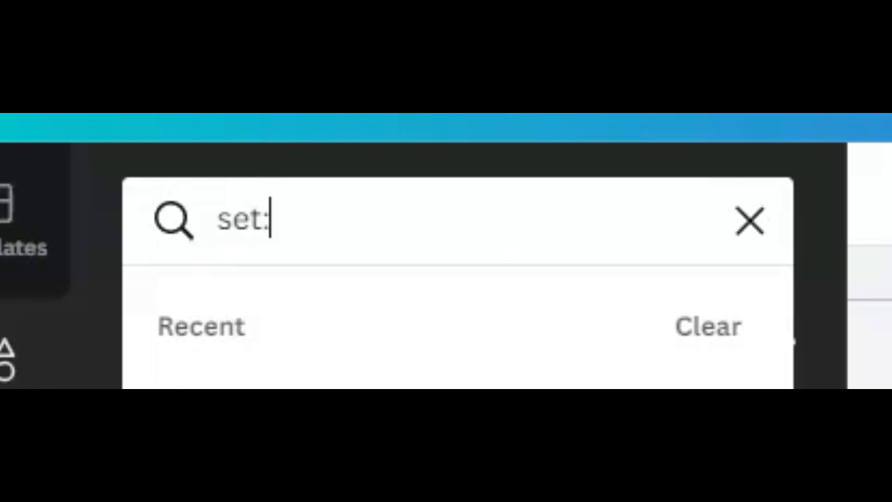
{"action": "type", "text": "nA"}
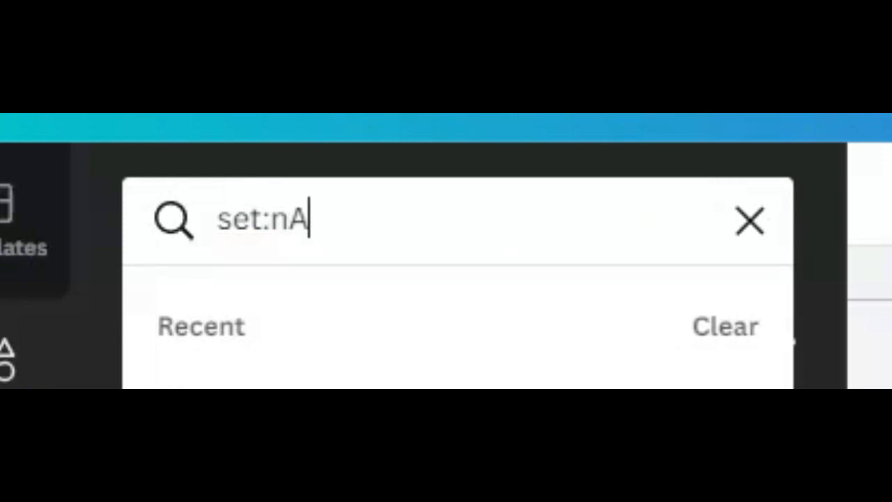
{"action": "type", "text": "E_"}
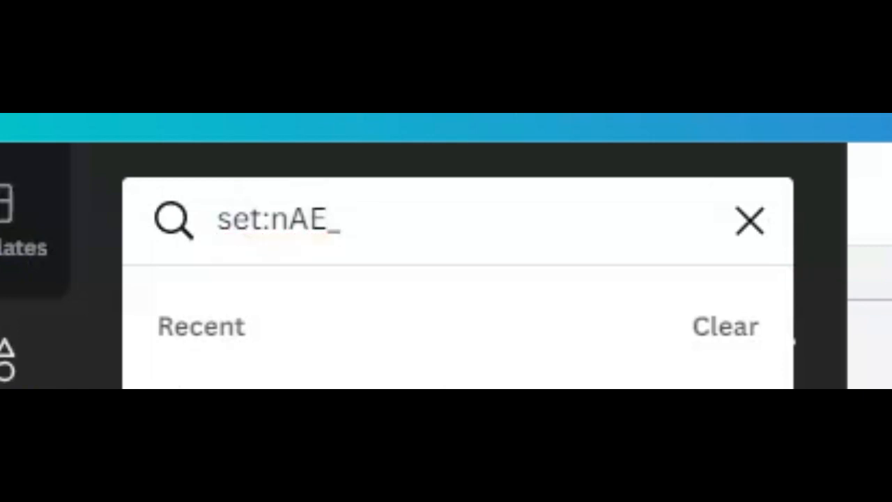
{"action": "type", "text": "HM"}
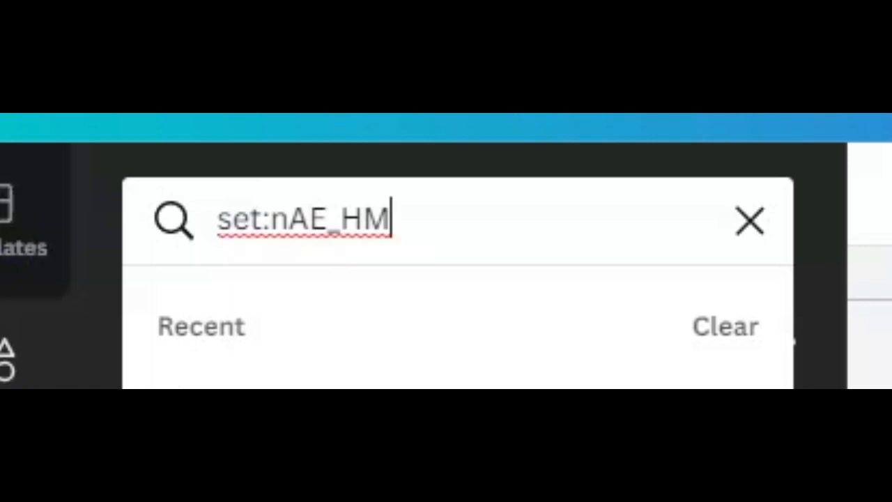
{"action": "type", "text": "v"}
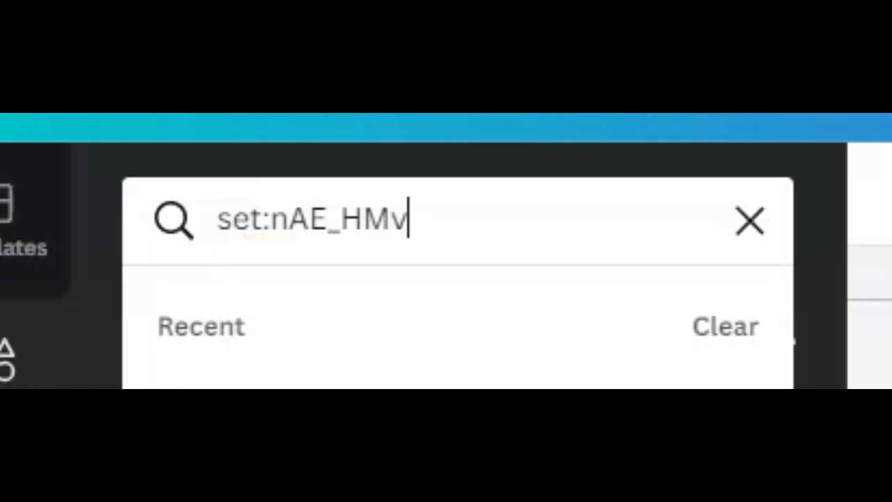
{"action": "type", "text": "LF"}
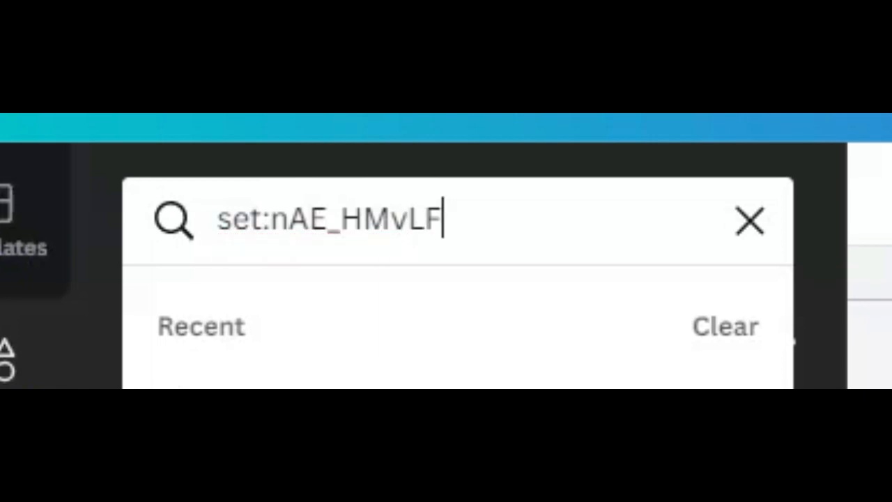
{"action": "type", "text": "5c"}
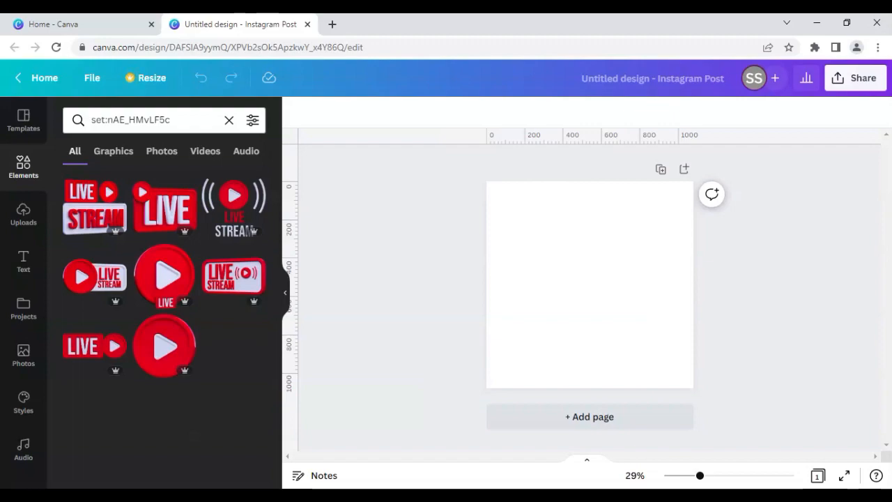
{"action": "mouse_move", "coordinate": [240, 237]}
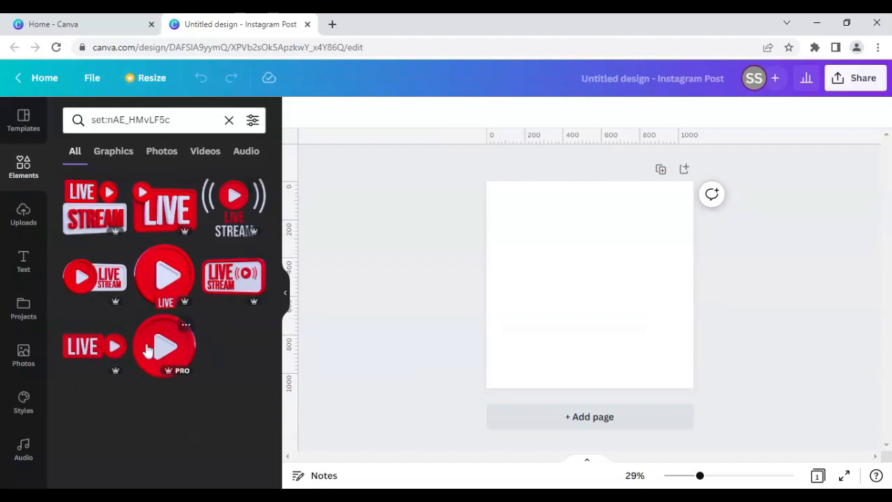
{"action": "mouse_move", "coordinate": [204, 402]}
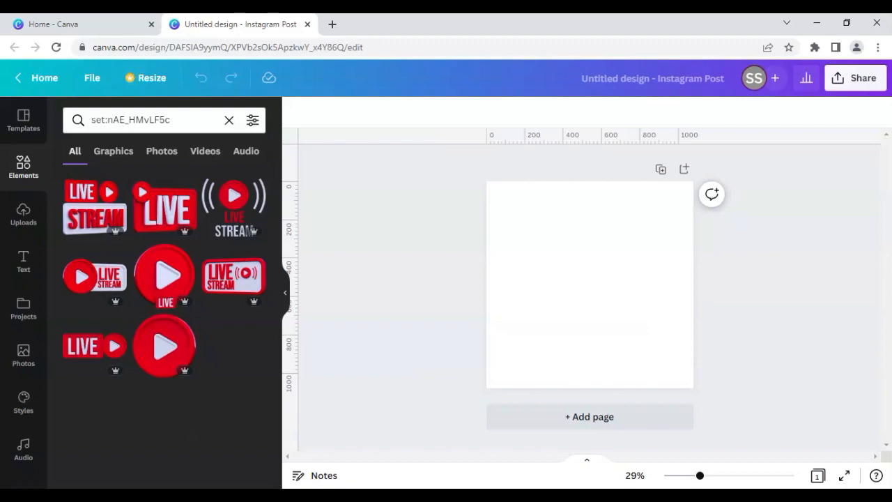
Step: Change the elements search to set:nAFHJnvclcA to show yellow 3D delivery-box graphics
{"action": "key", "text": "Backspace"}
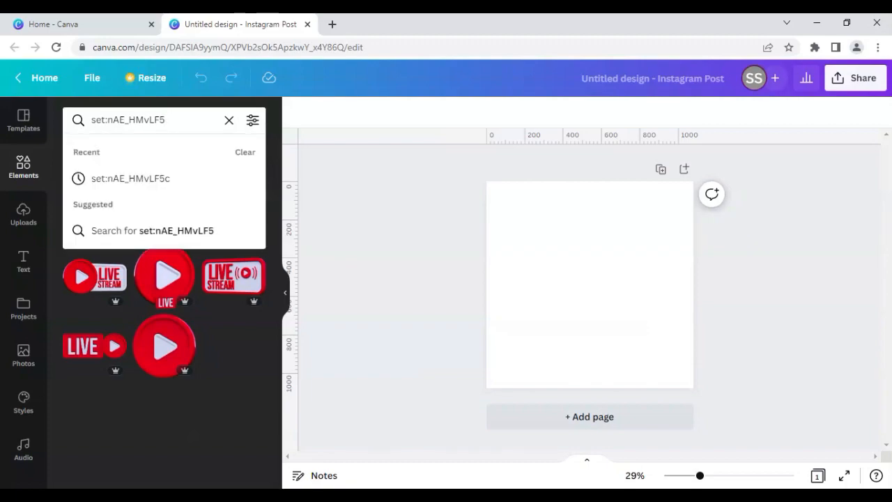
{"action": "type", "text": "set:n"}
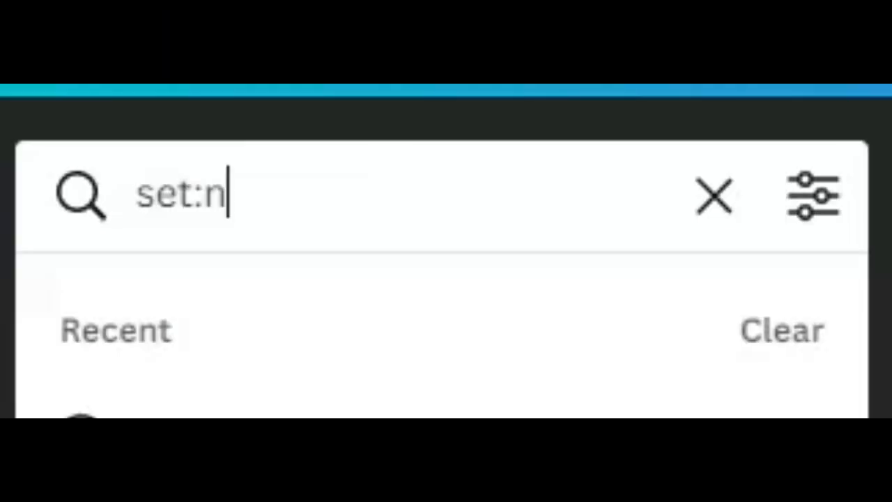
{"action": "type", "text": "AFH"}
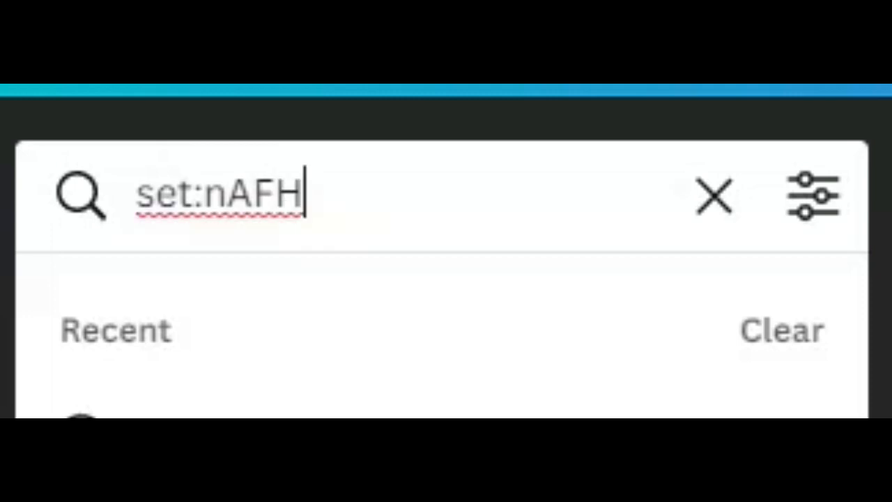
{"action": "type", "text": "Jn"}
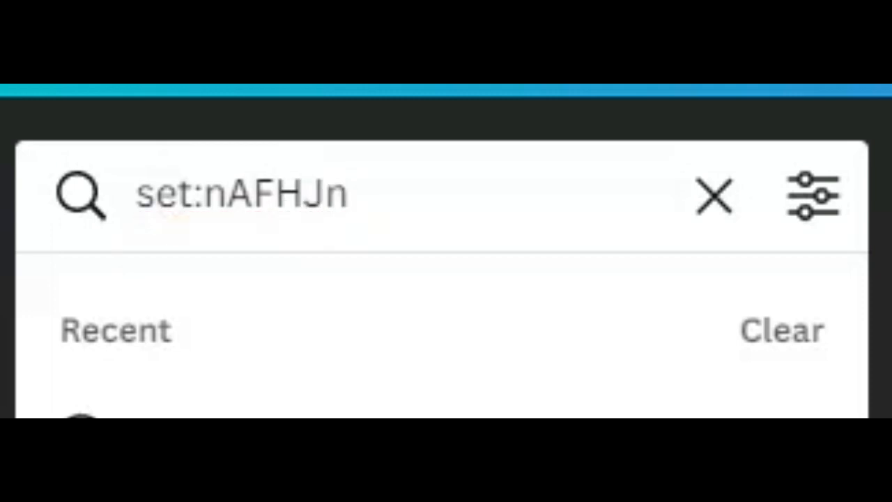
{"action": "type", "text": "vc"}
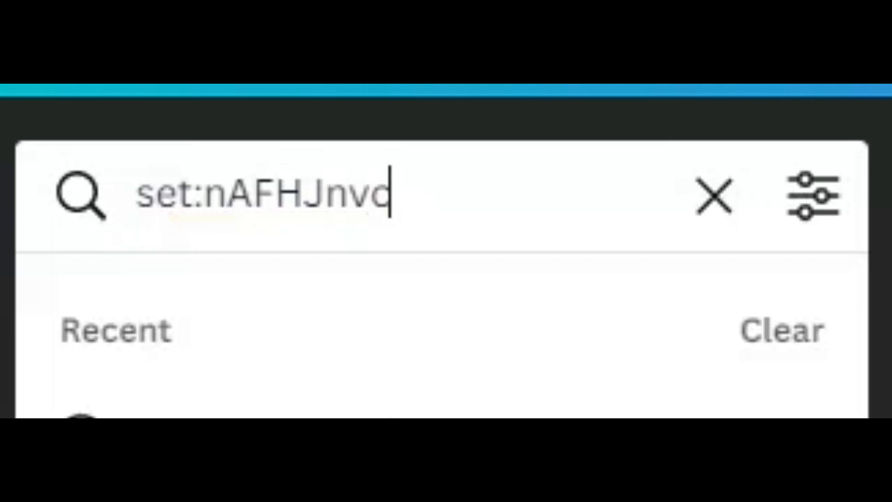
{"action": "type", "text": "lcA"}
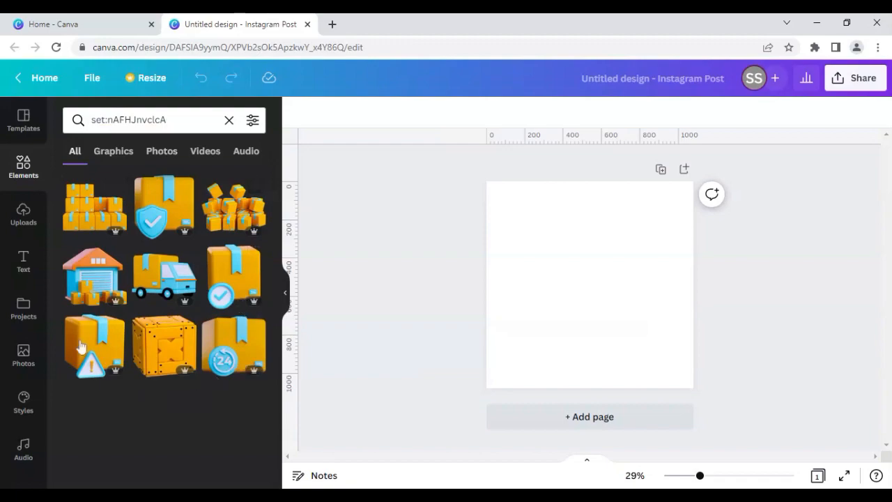
{"action": "mouse_move", "coordinate": [108, 255]}
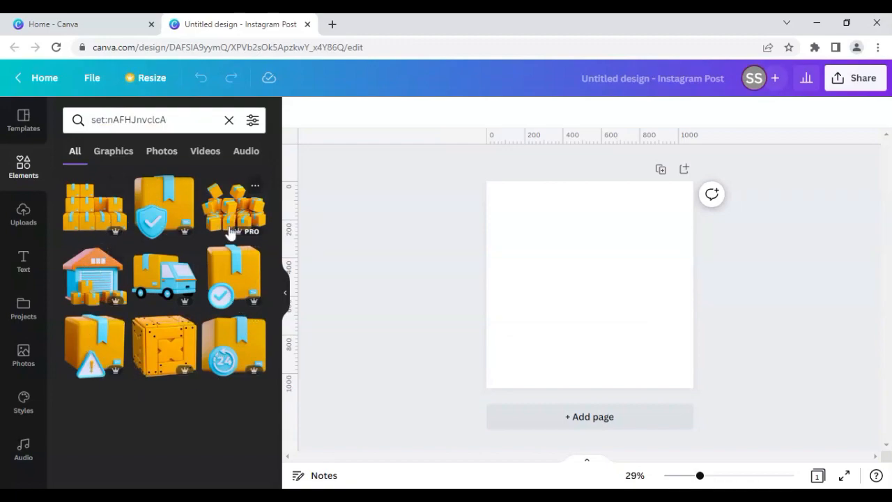
{"action": "mouse_move", "coordinate": [250, 324]}
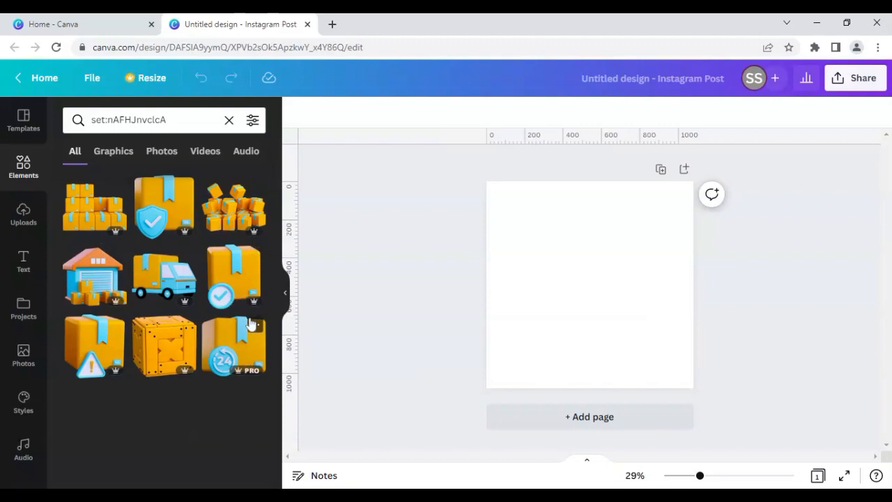
{"action": "mouse_move", "coordinate": [253, 325]}
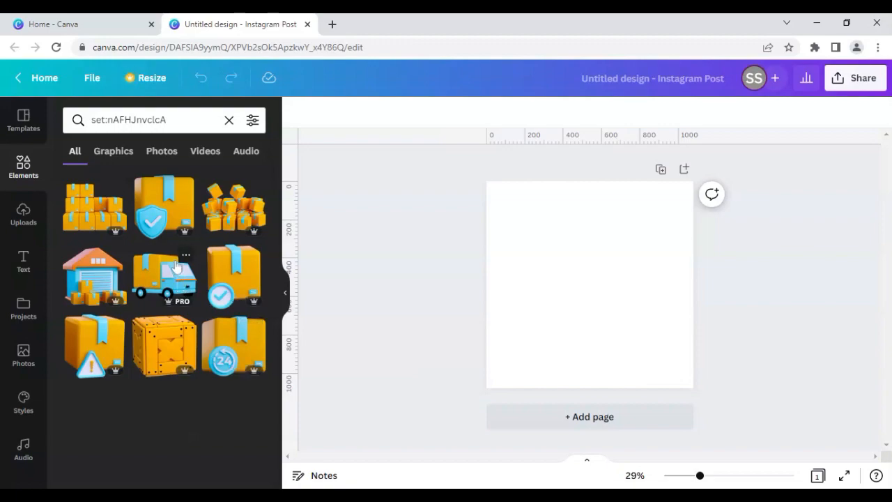
{"action": "mouse_move", "coordinate": [204, 156]}
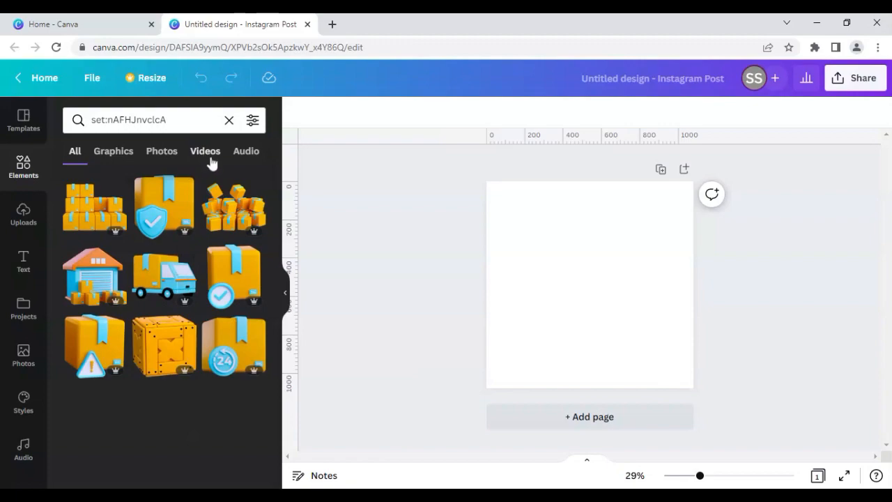
{"action": "mouse_move", "coordinate": [224, 166]}
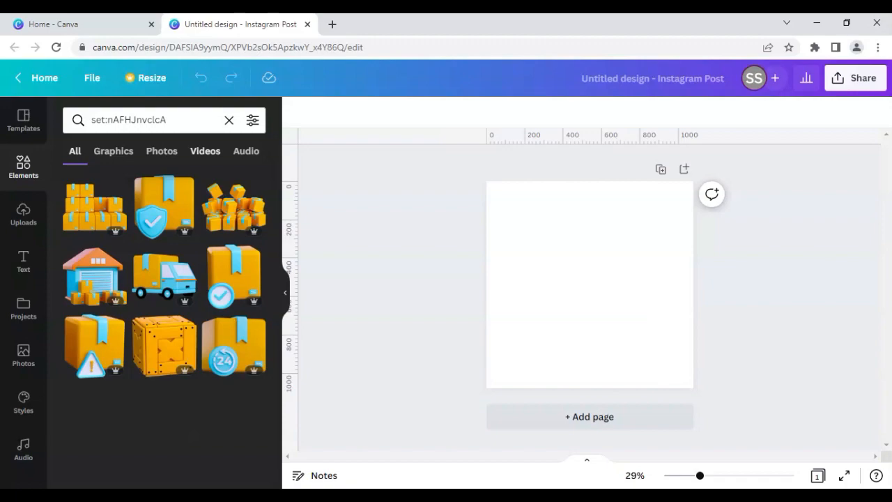
{"action": "mouse_move", "coordinate": [217, 147]}
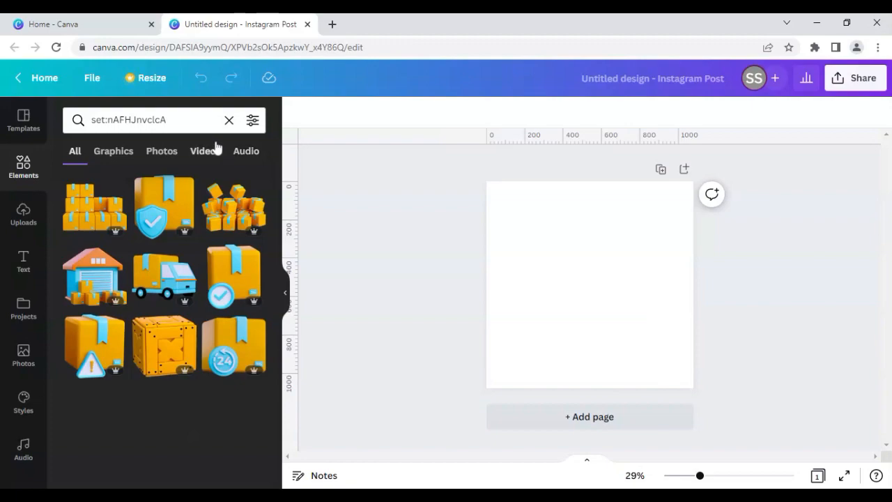
Step: Search elements for set:nAFE1pAdbDs, picked from Recent suggestions, to show 3D sale badges
{"action": "left_click", "coordinate": [229, 120]}
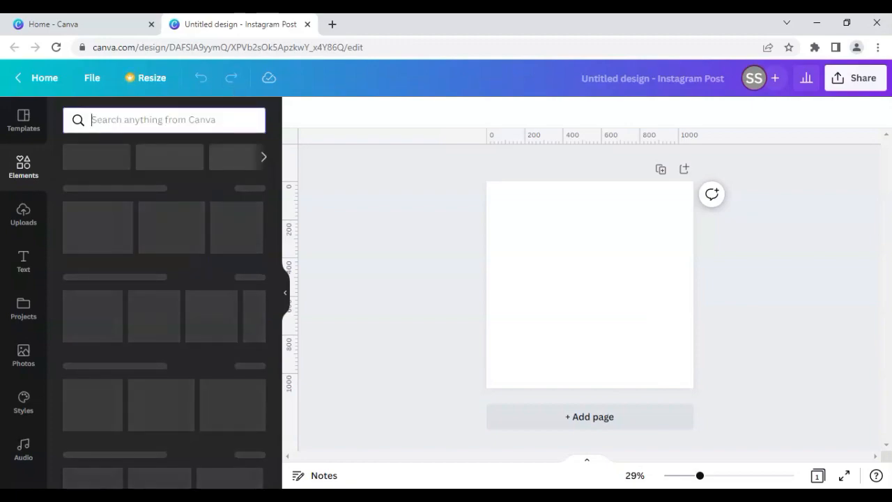
{"action": "type", "text": "set"}
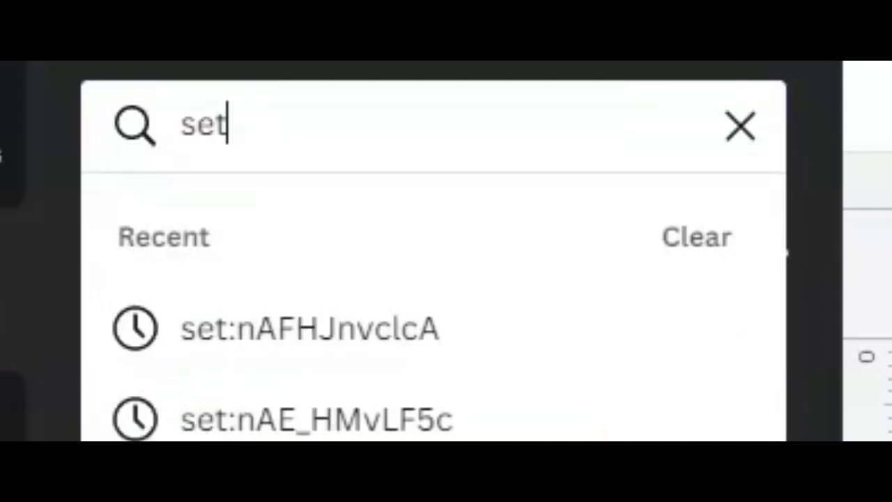
{"action": "type", "text": ":n"}
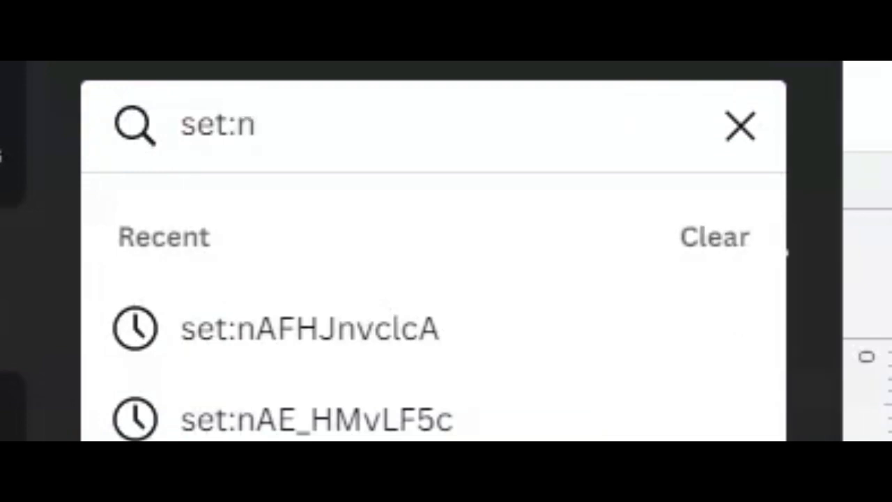
{"action": "type", "text": "A"}
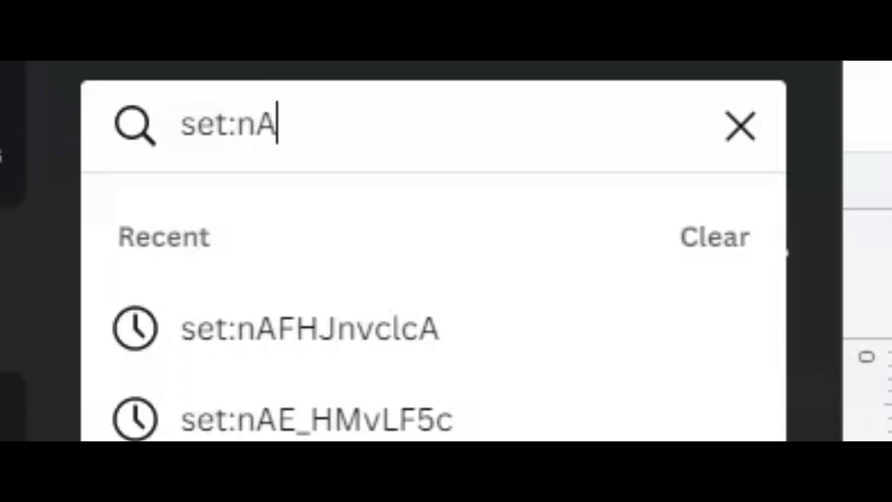
{"action": "type", "text": "F"}
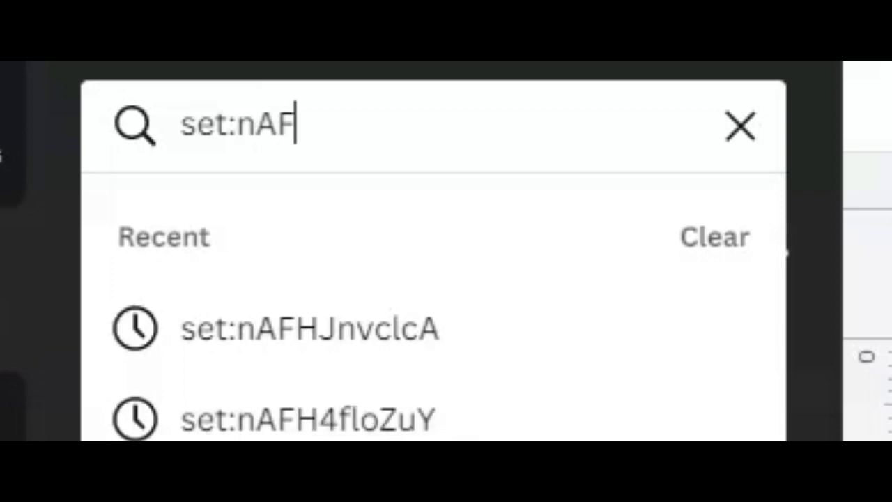
{"action": "type", "text": "E"}
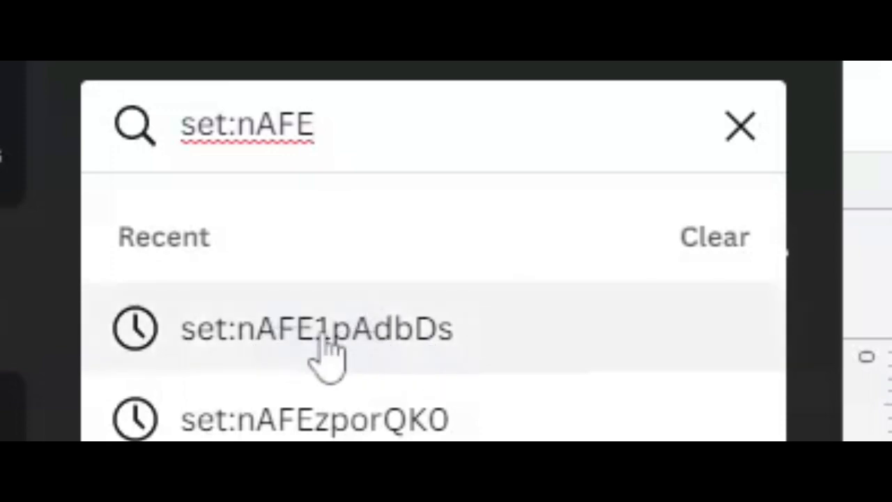
{"action": "left_click", "coordinate": [316, 328]}
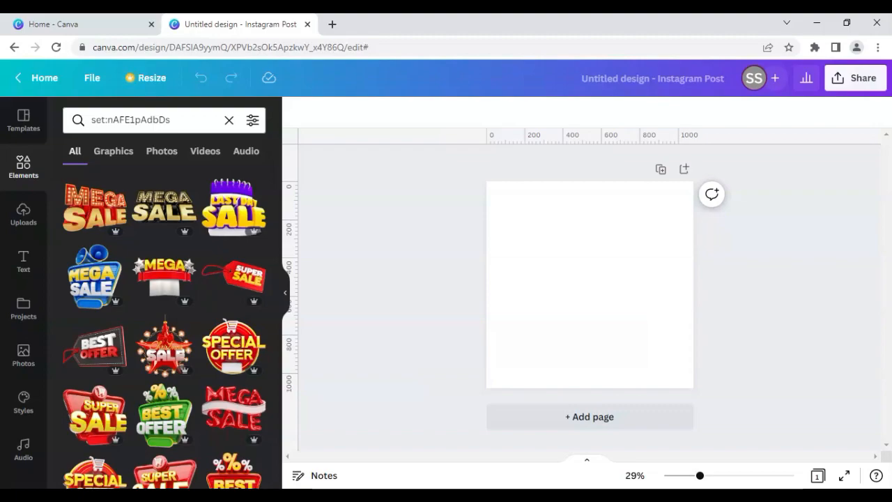
{"action": "mouse_move", "coordinate": [192, 220]}
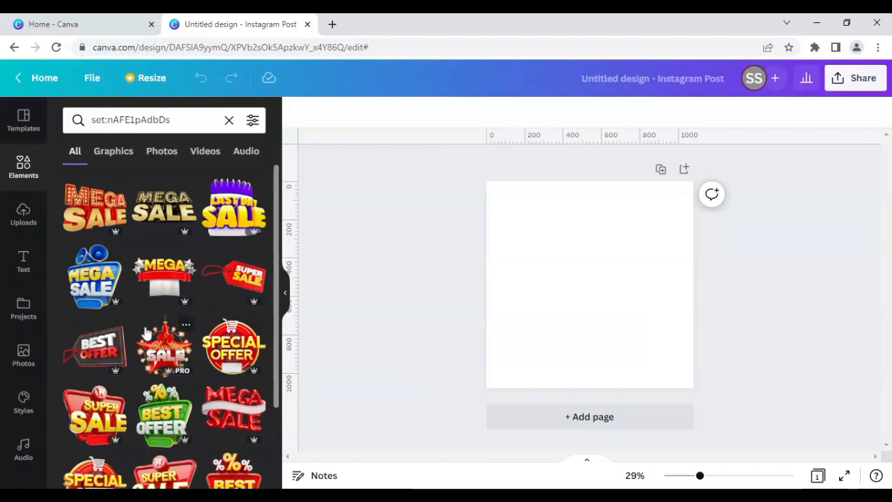
Step: Scroll through the red and gold 3D sale badge results
{"action": "scroll", "scroll_direction": "down", "scroll_amount": 3}
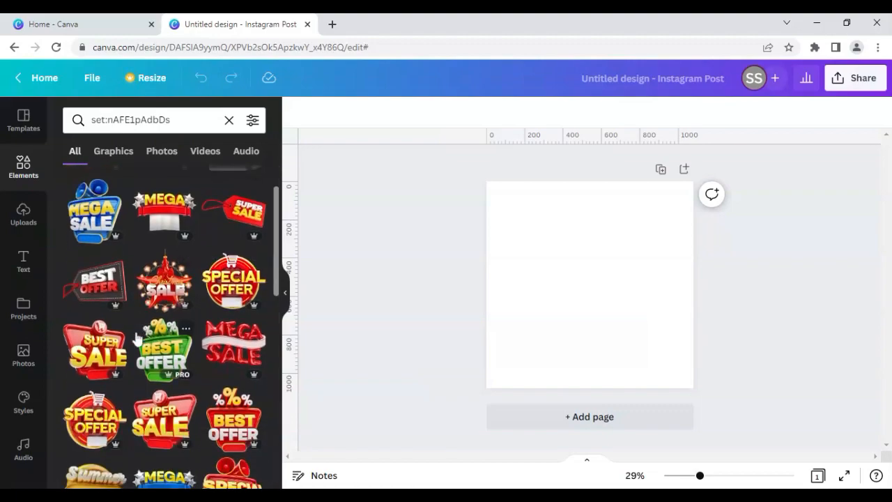
{"action": "scroll", "scroll_direction": "down", "scroll_amount": 3}
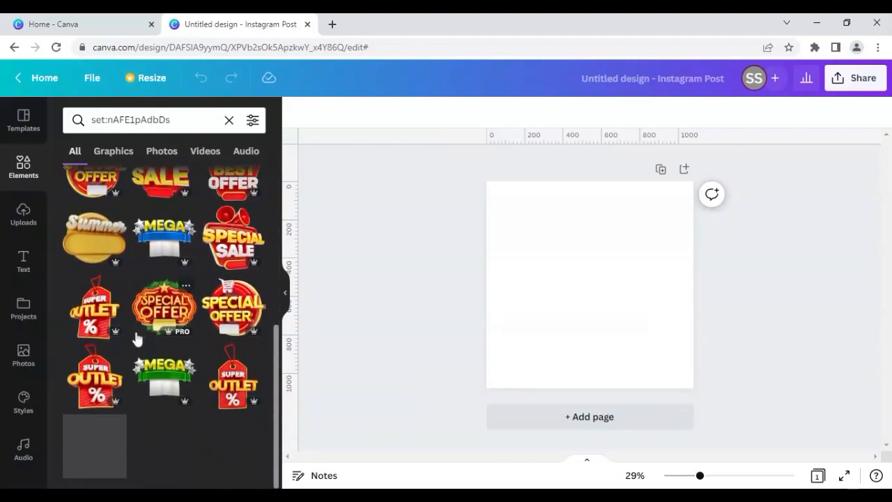
{"action": "scroll", "scroll_direction": "down", "scroll_amount": 3}
{"action": "type", "text": "set:nA"}
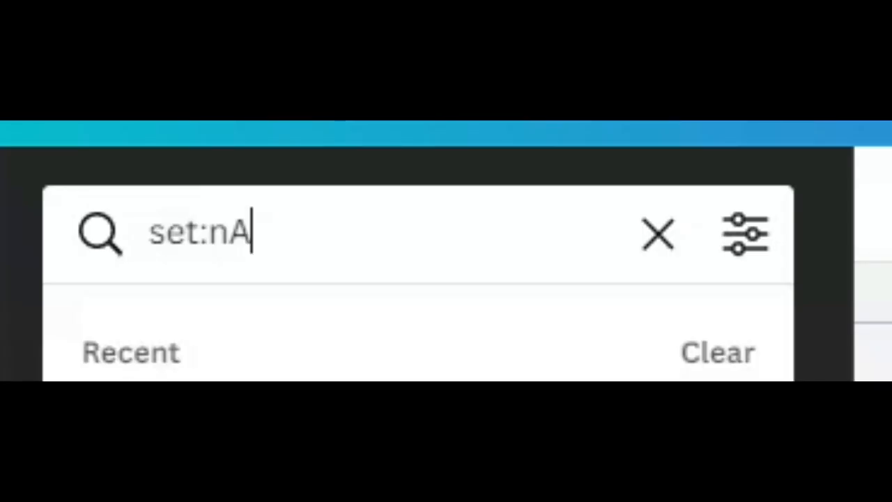
Step: Complete the search query set:nAE7hFhODyE to show 3D business and finance illustrations
{"action": "type", "text": "E"}
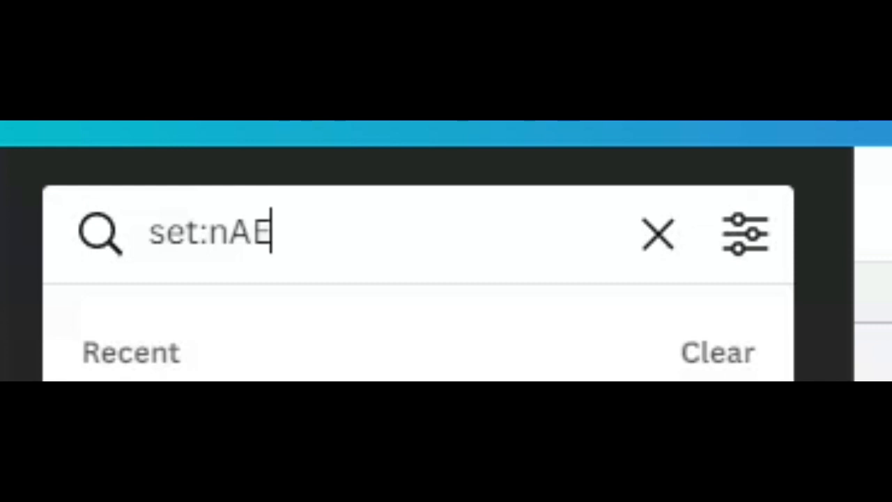
{"action": "type", "text": "7"}
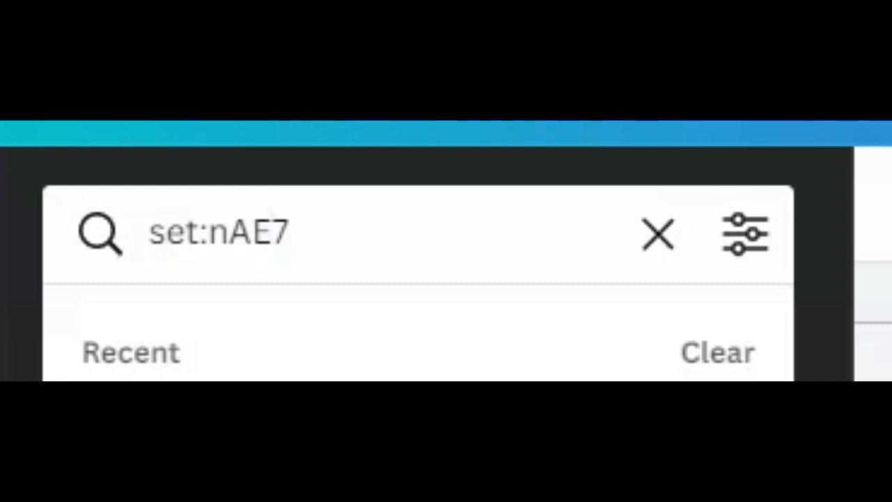
{"action": "type", "text": "hF"}
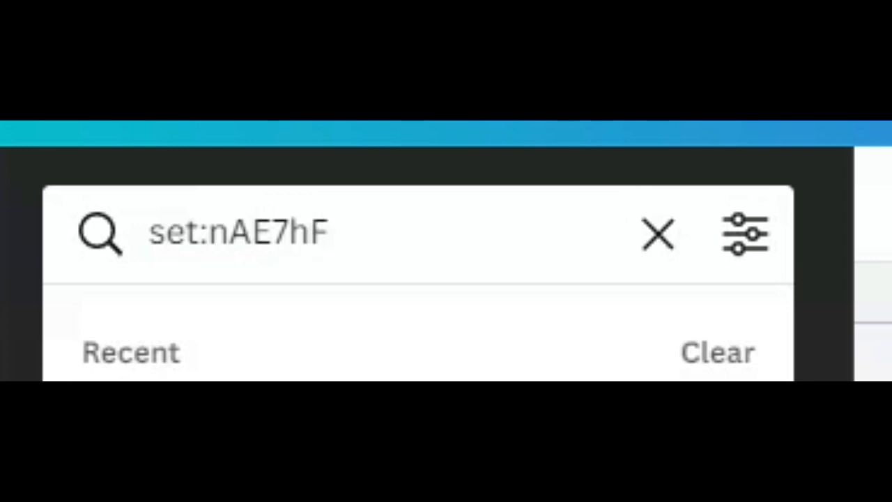
{"action": "left_click", "coordinate": [328, 232]}
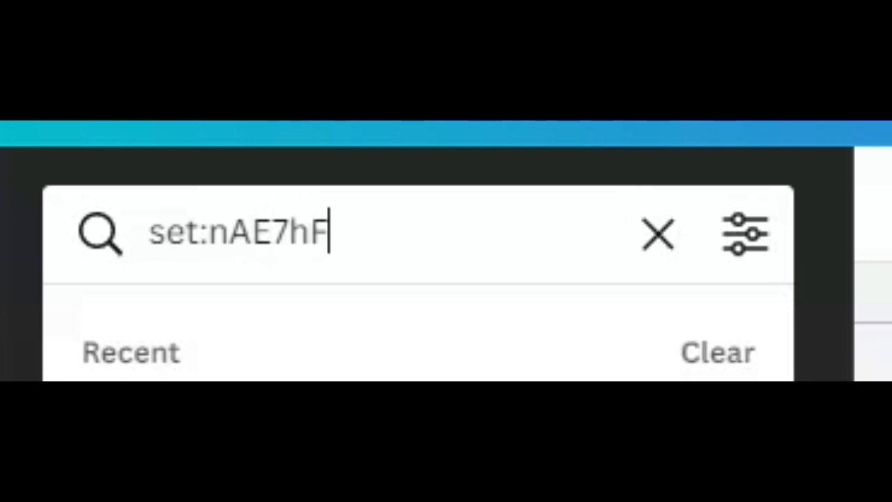
{"action": "type", "text": "hO"}
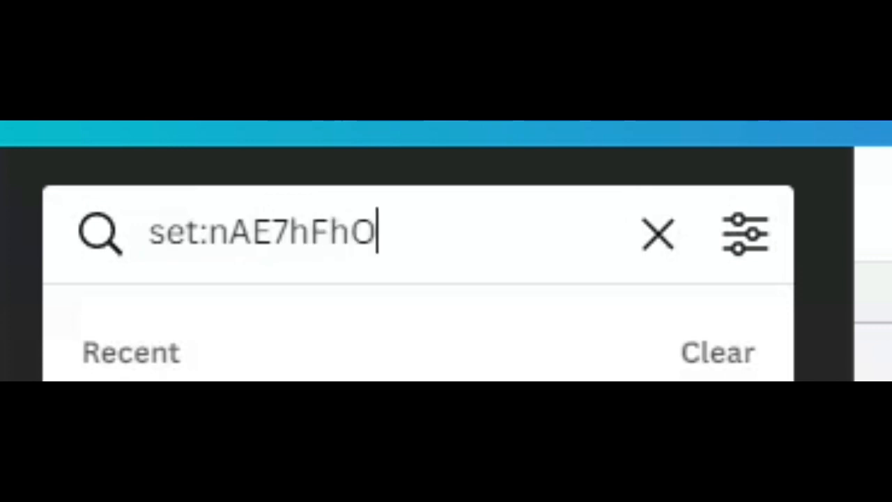
{"action": "type", "text": "D"}
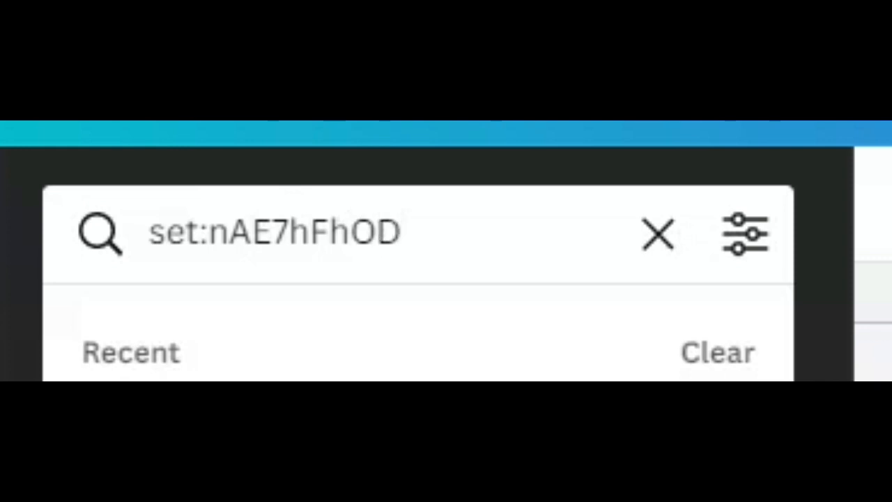
{"action": "type", "text": "y"}
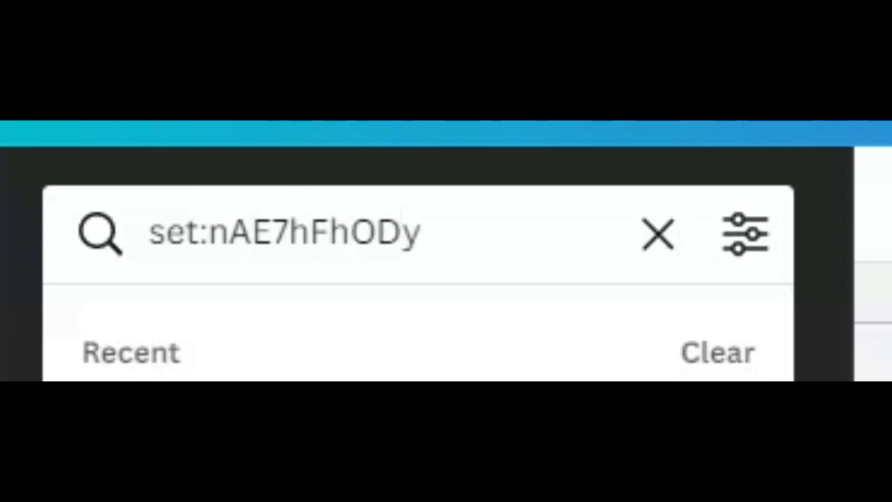
{"action": "type", "text": "E"}
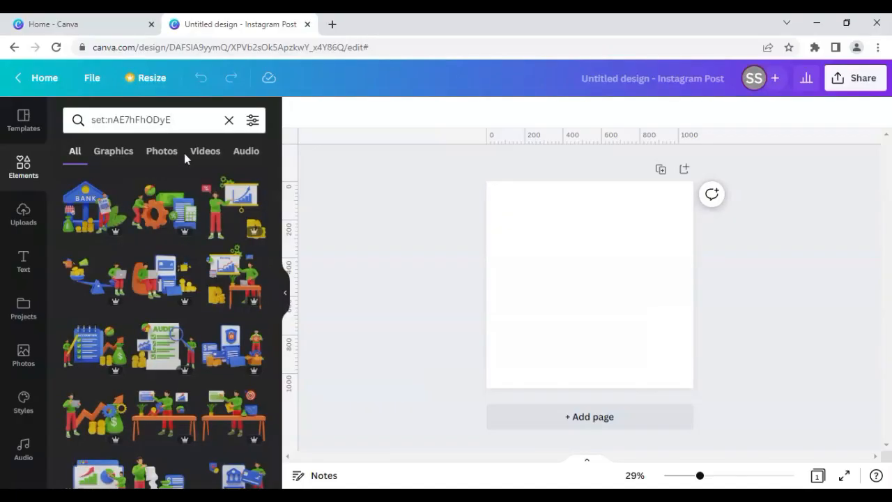
Step: Scroll through the 3D finance illustrations and refocus the search box for a new query
{"action": "scroll", "scroll_direction": "down", "scroll_amount": 3}
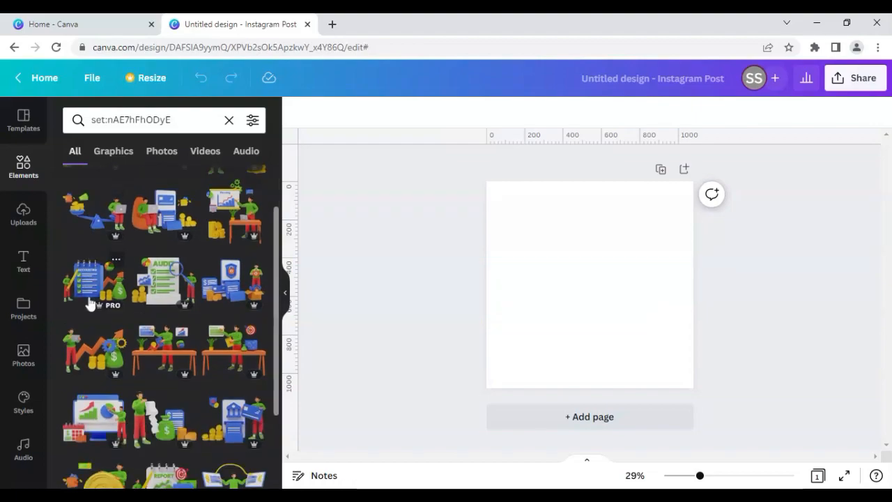
{"action": "scroll", "scroll_direction": "down", "scroll_amount": 3}
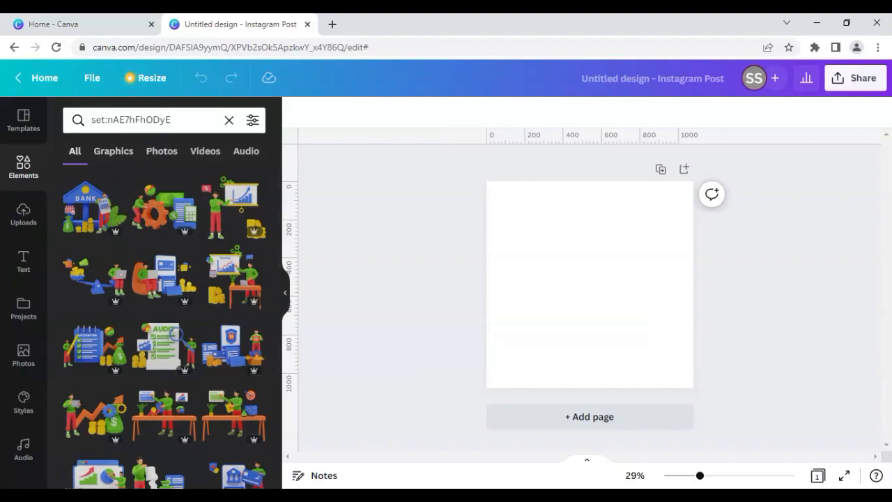
{"action": "left_click", "coordinate": [150, 120]}
{"action": "type", "text": "set:nAF"}
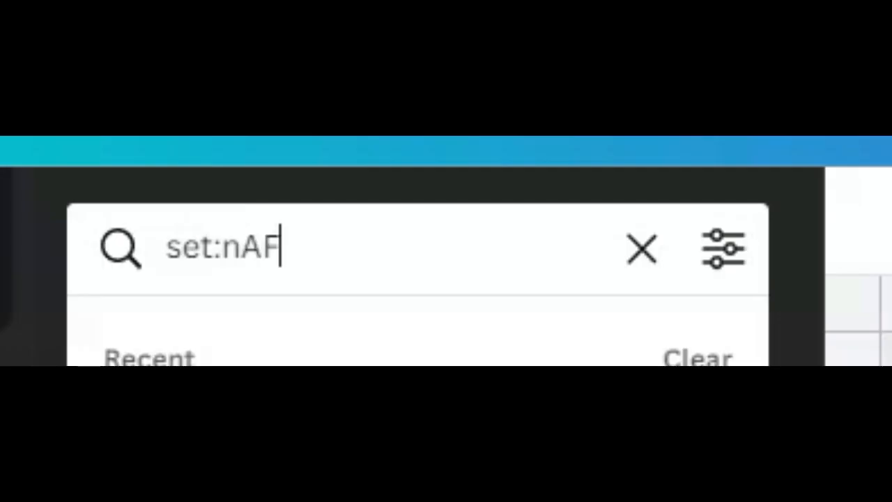
Step: Extend the query to set:nAFH4 to bring up the set:nAFH4floZuY 3D ice cream elements
{"action": "type", "text": "H"}
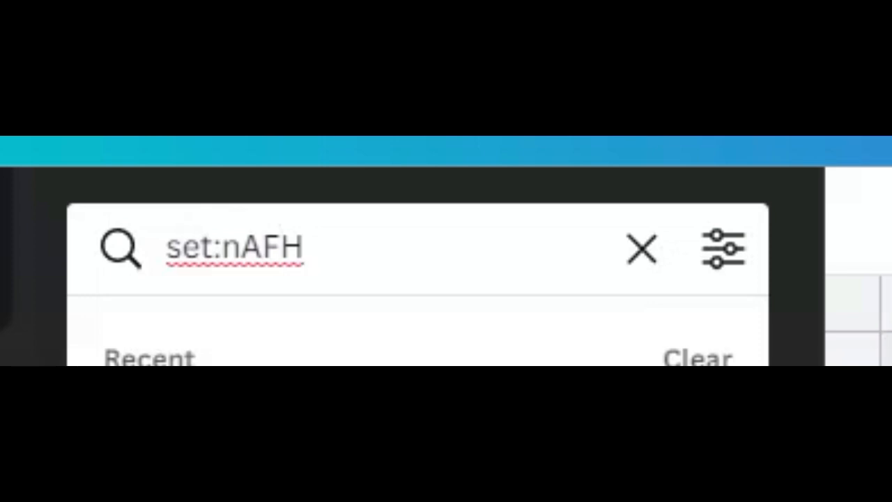
{"action": "type", "text": "4floZuY"}
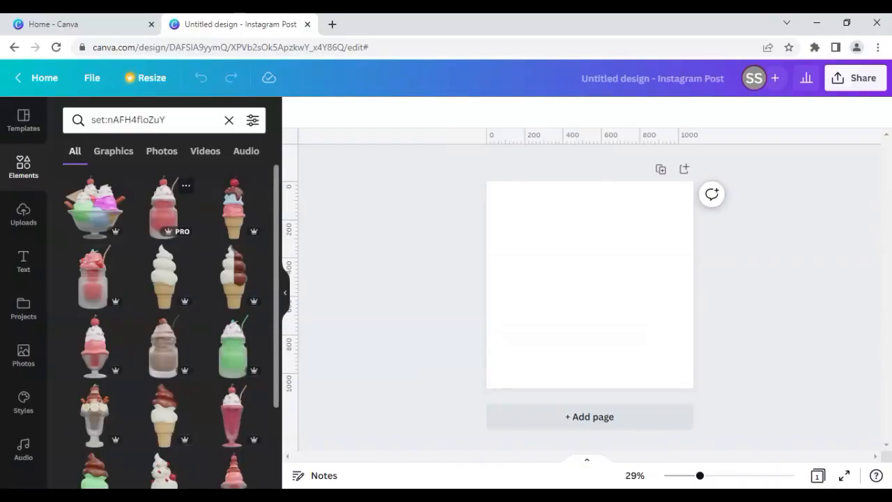
{"action": "mouse_move", "coordinate": [209, 208]}
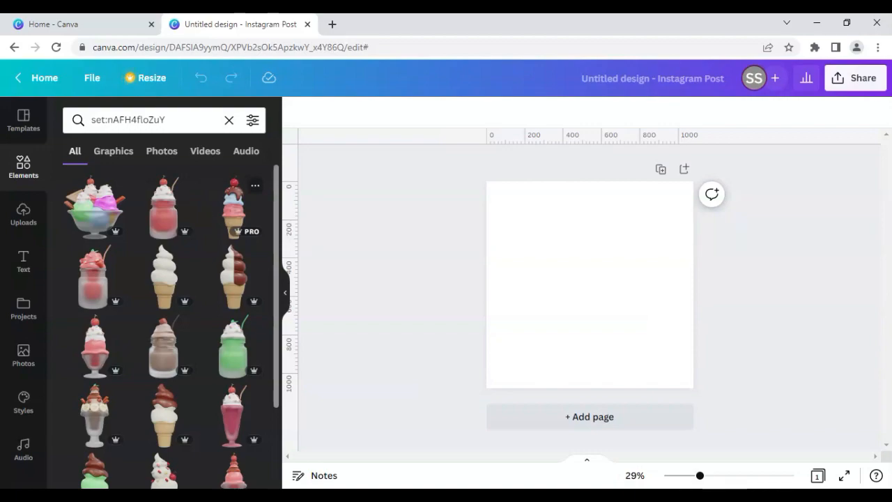
{"action": "scroll", "scroll_direction": "down", "scroll_amount": 3}
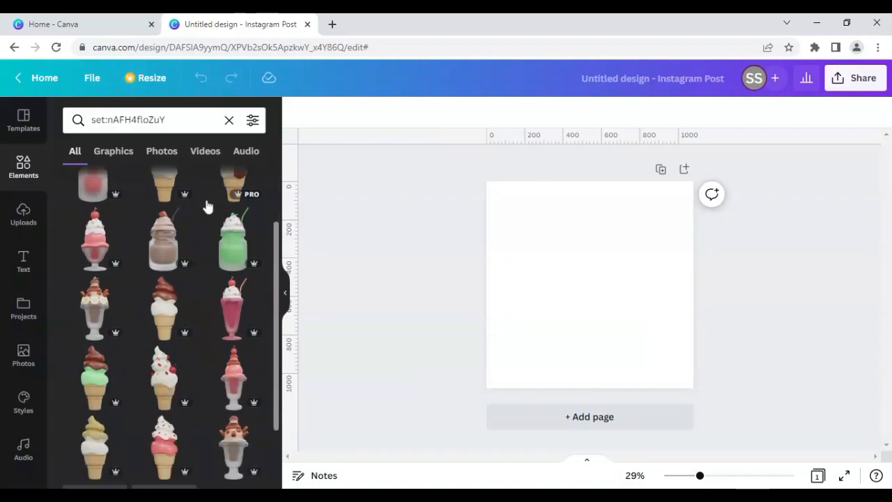